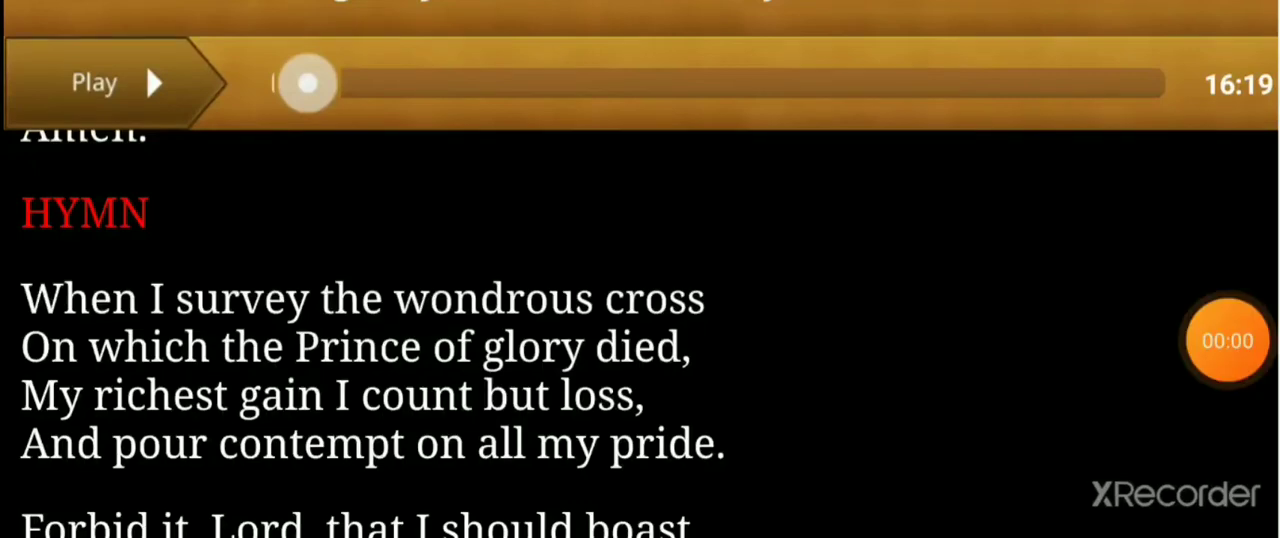
# Start audio playback of the hymn "When I survey the wondrous cross" with its lyrics shown.
pyautogui.click(96, 82)
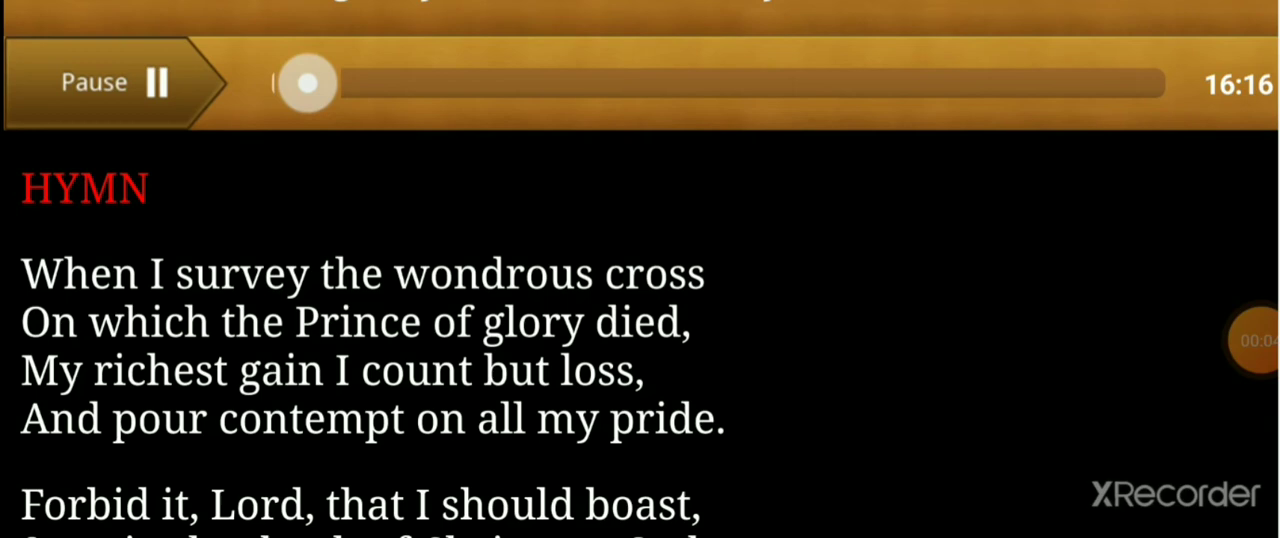